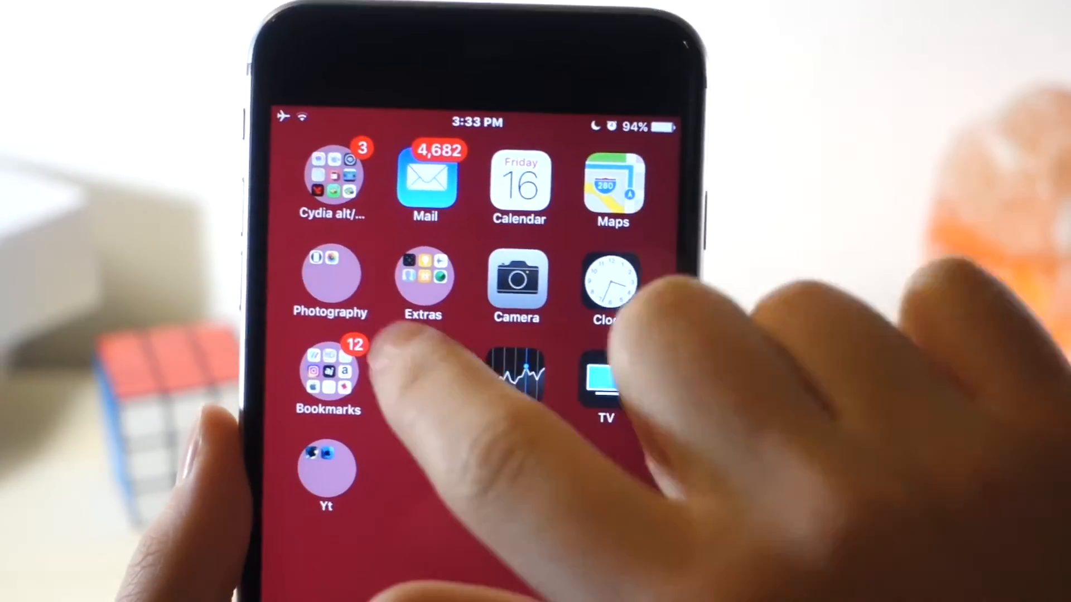
# Step: Switch from the home screen to Safari showing the Mysterious iPhone Wallpaper gallery on heyeased.weebly.com
pyautogui.click(330, 277)
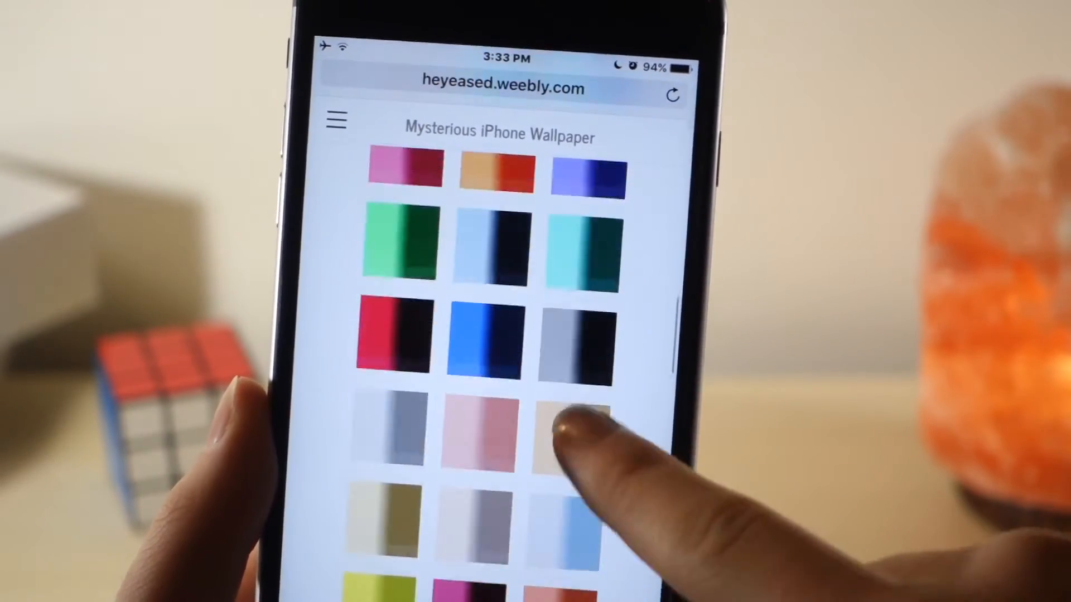
# Step: Choose the solid blue swatch from the gallery and set it to be used as the wallpaper
pyautogui.scroll(3)
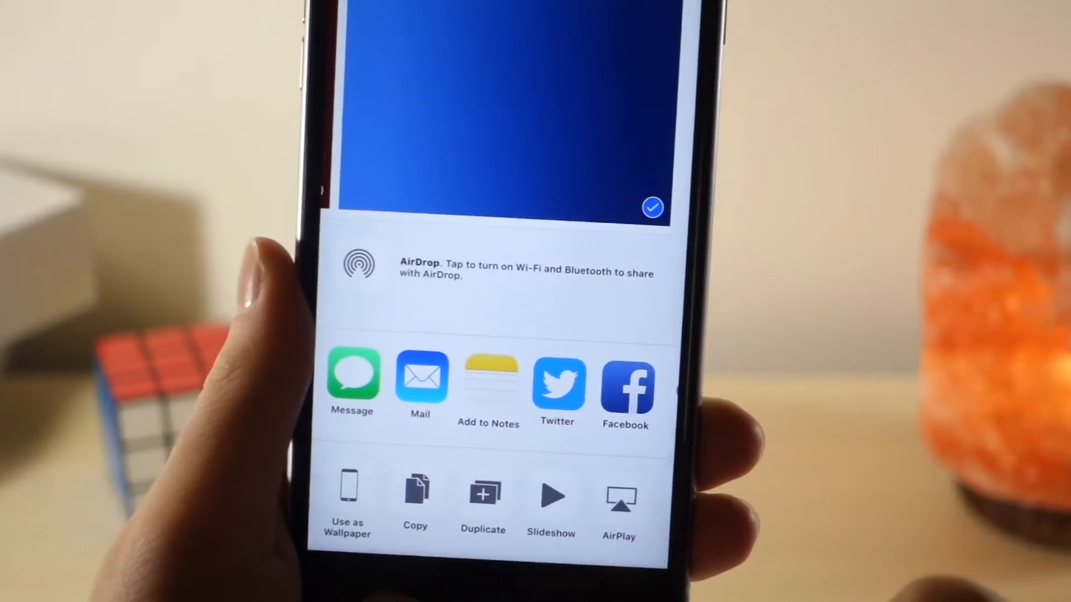
pyautogui.click(347, 496)
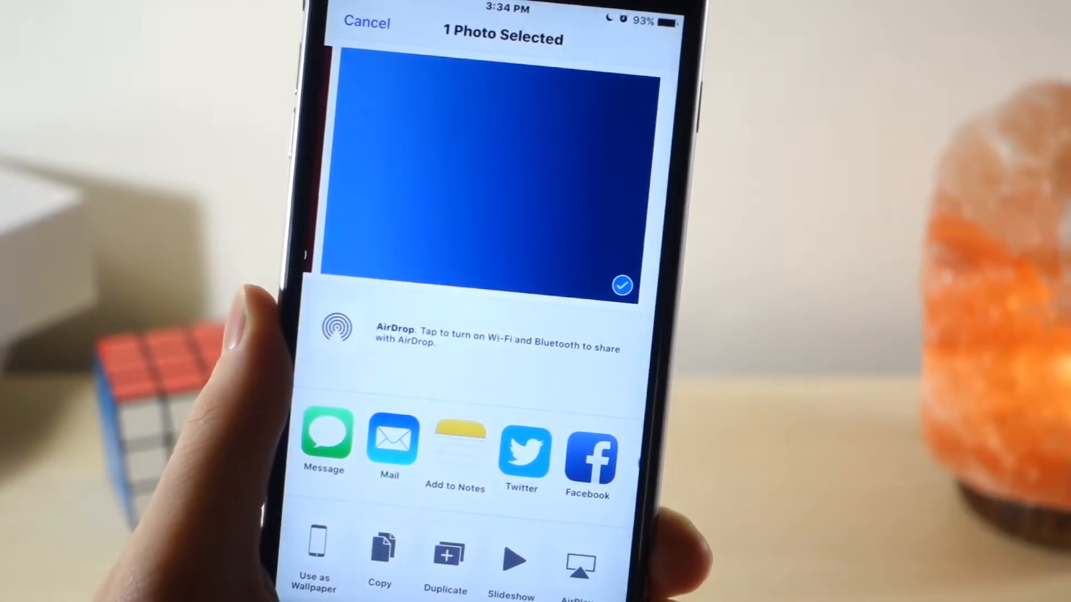
# Step: Go back to the home screen and swipe across its pages to see the blue wallpaper with circular folders
pyautogui.click(366, 22)
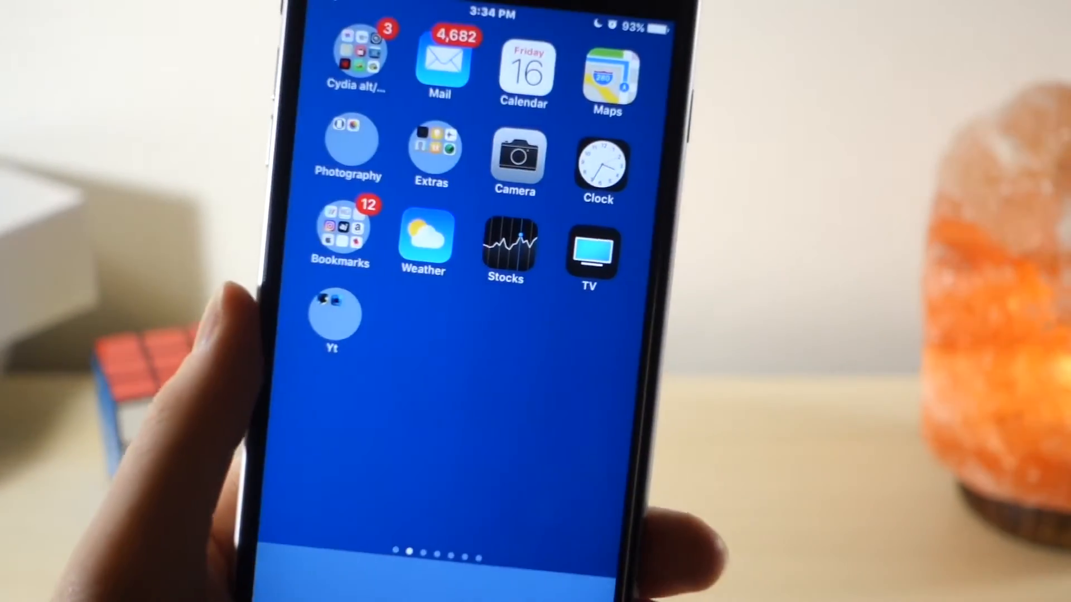
pyautogui.hscroll(-3)
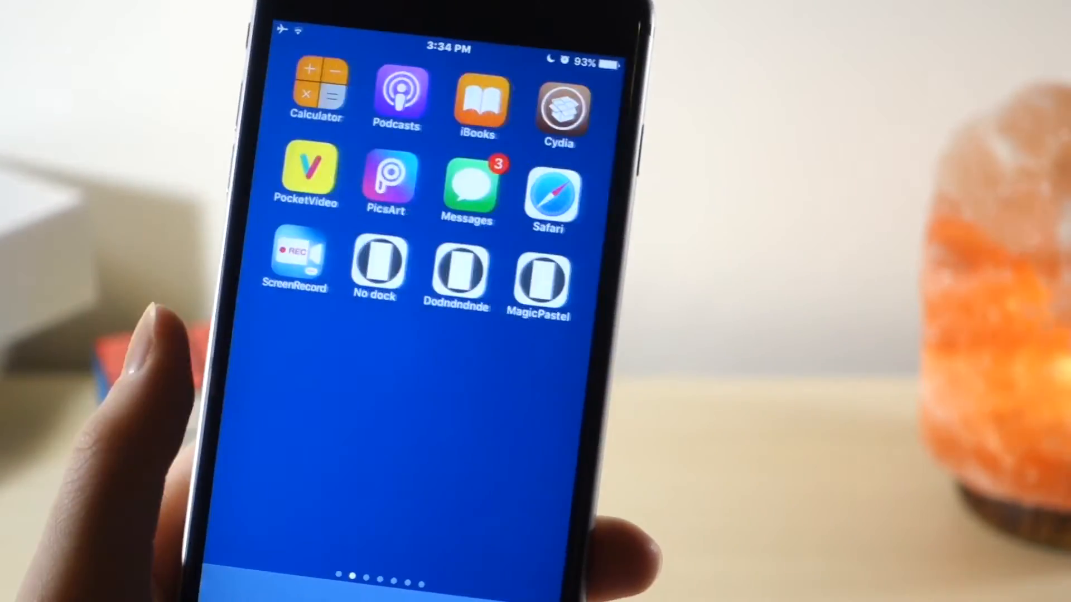
pyautogui.hscroll(-3)
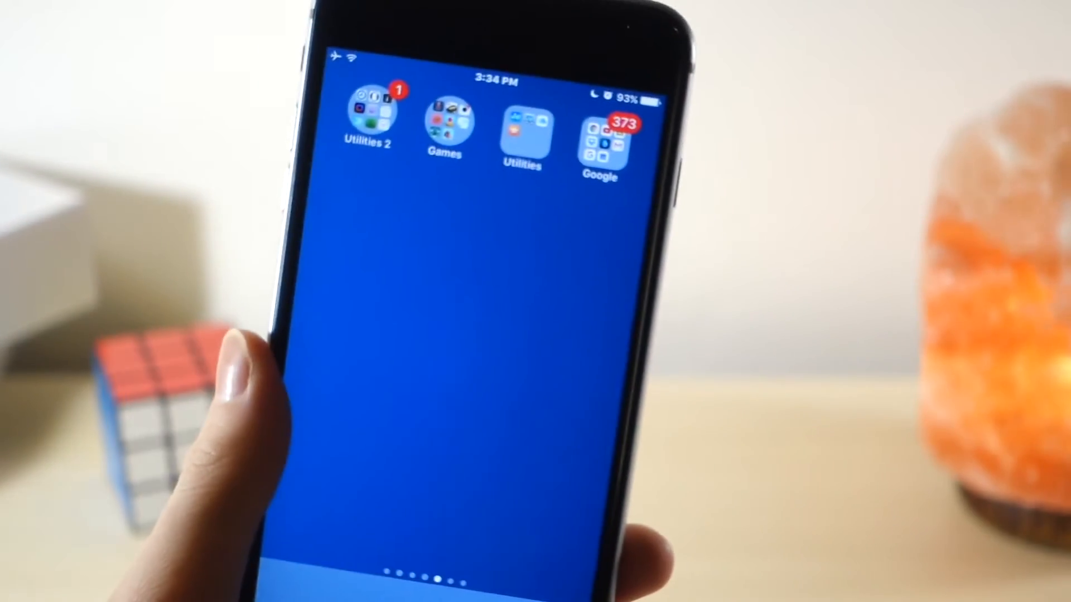